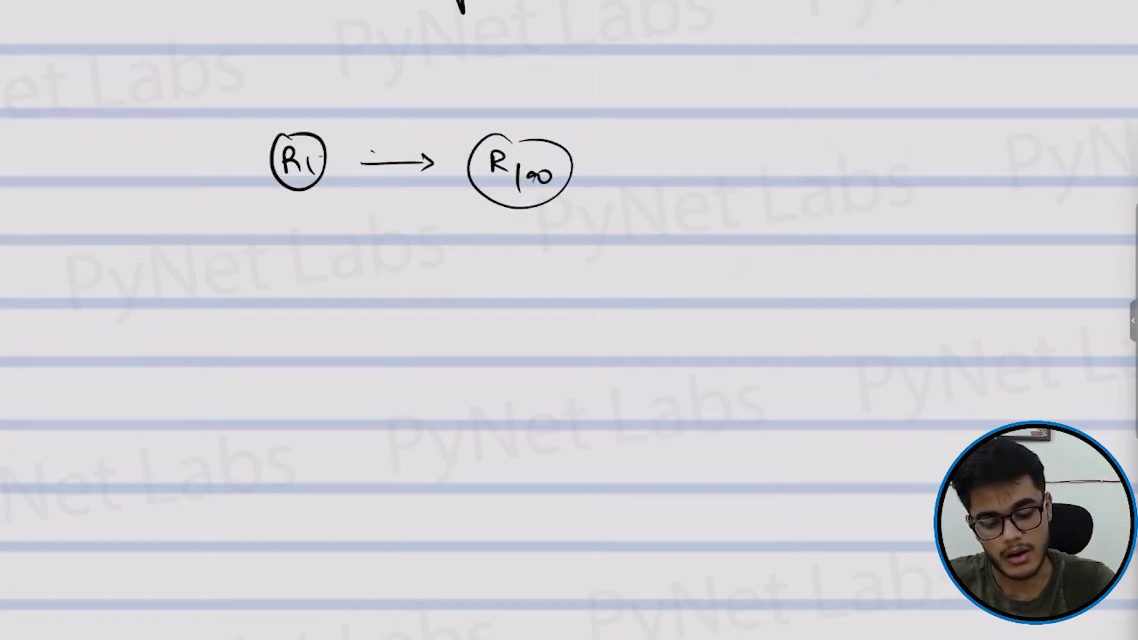
- Handwrite 'x100' above the arrow joining the circled R1 and R100
type("x100")
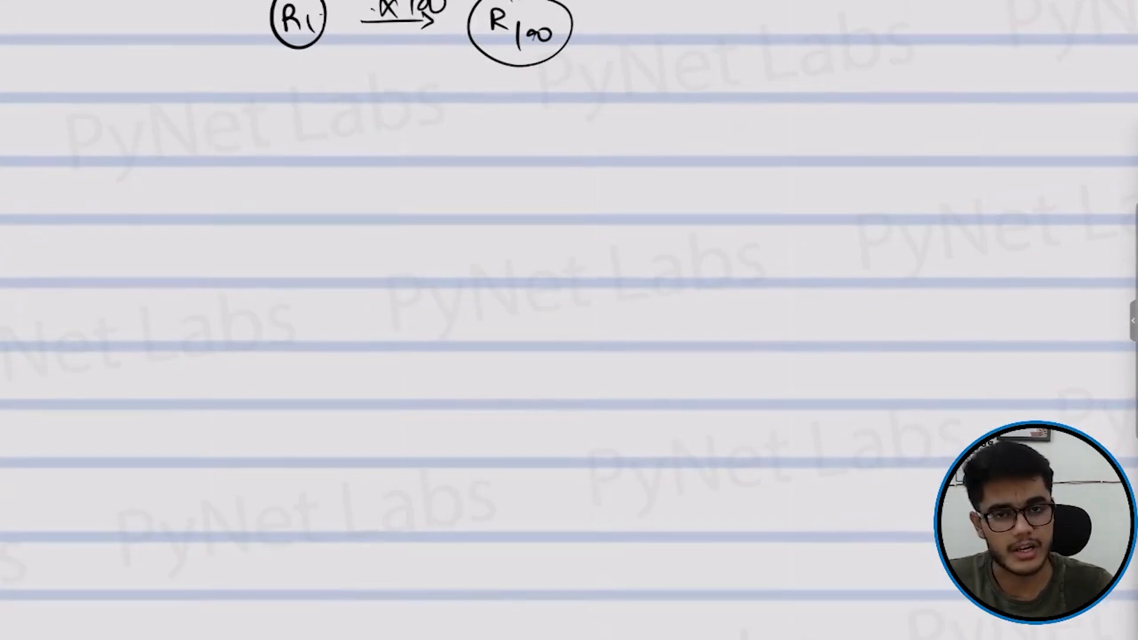
- Under the new R1 circle, handwrite the Monitor and Troubleshoot task branches
left_click(250, 181)
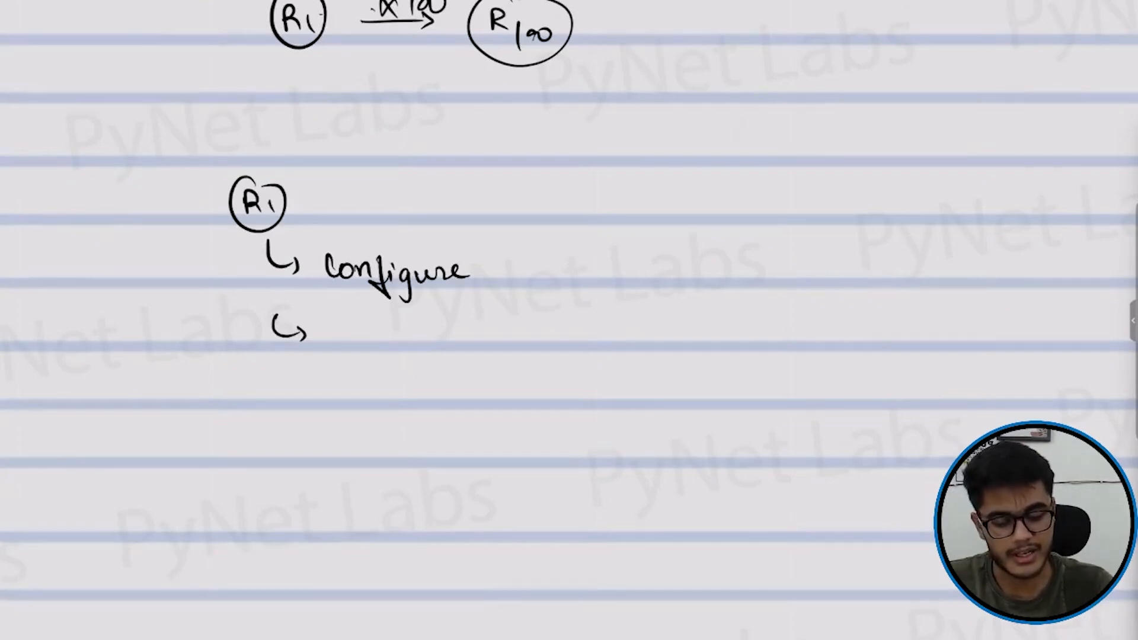
type("Monitor")
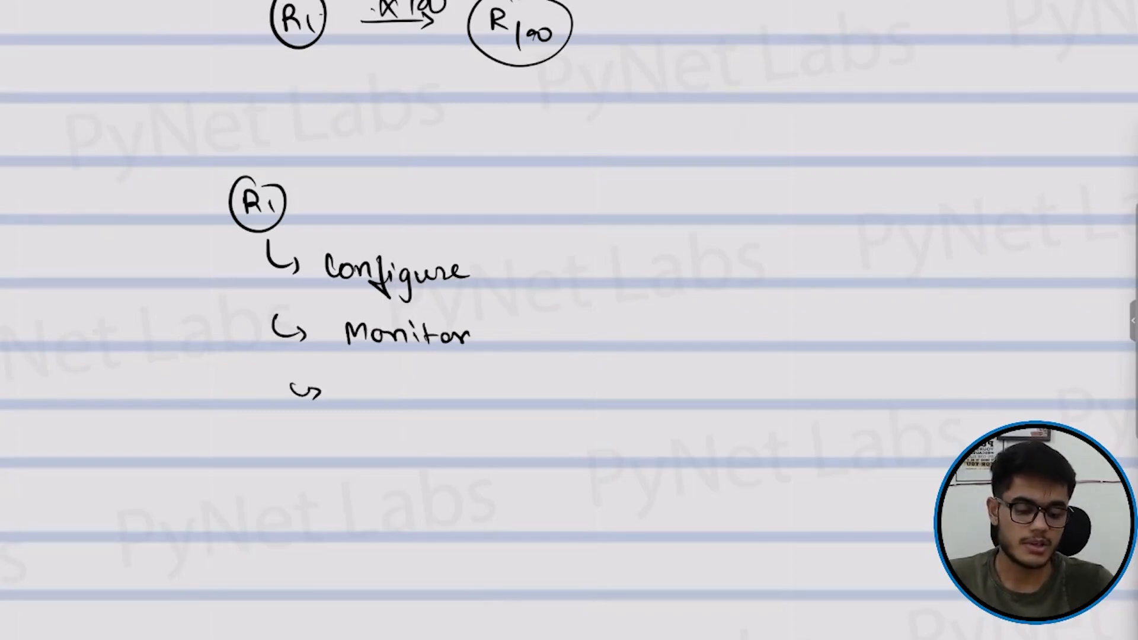
type("Trow")
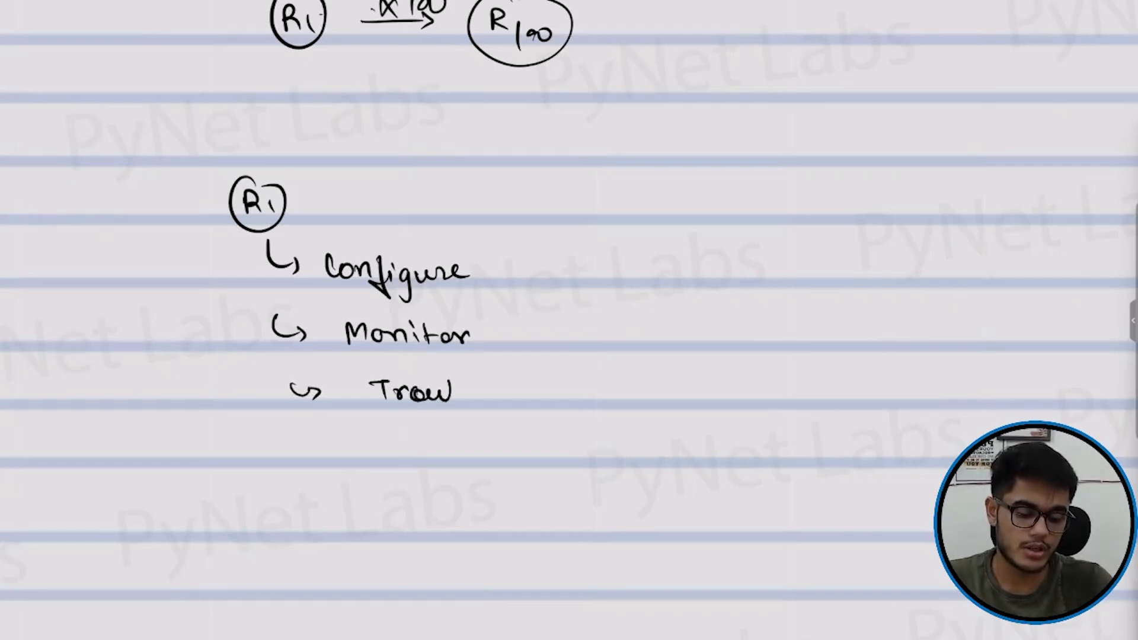
type("Troubleshoot")
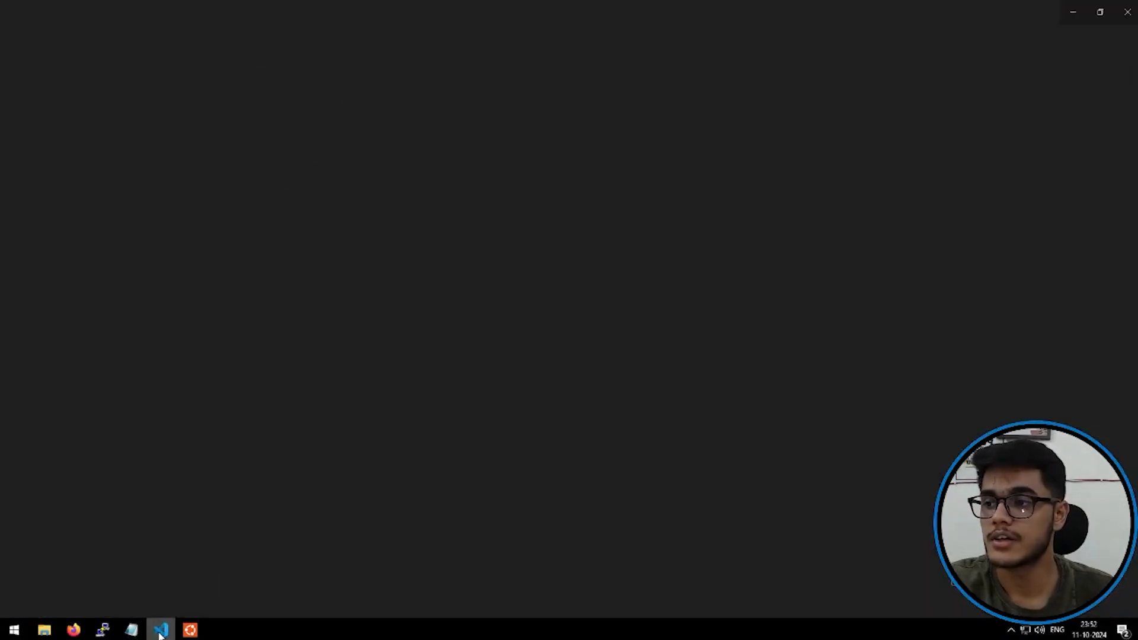
- Bring myfirstplaybook.yml forward and highlight the loopback and Configuring OSPF task names
left_click(160, 629)
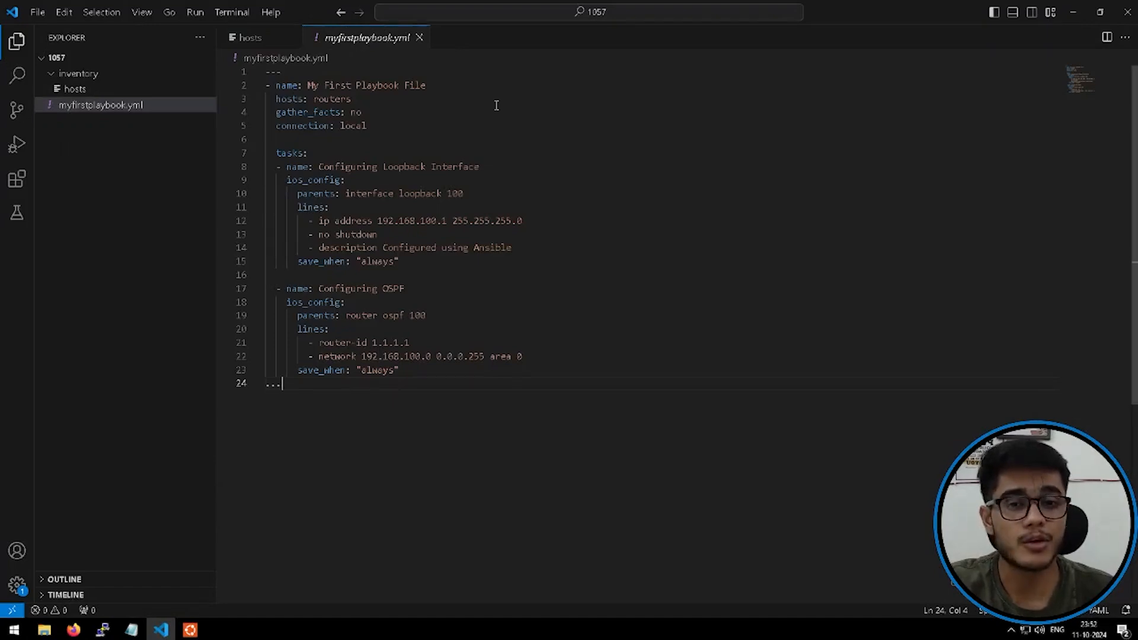
left_click_drag(320, 85, 392, 85)
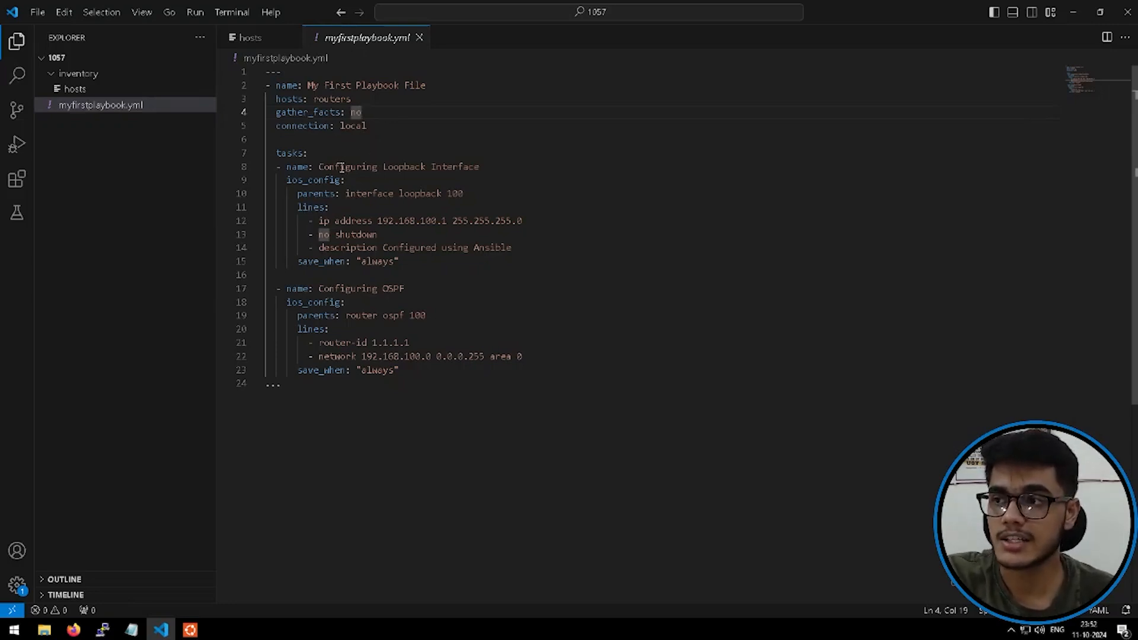
left_click_drag(339, 166, 459, 166)
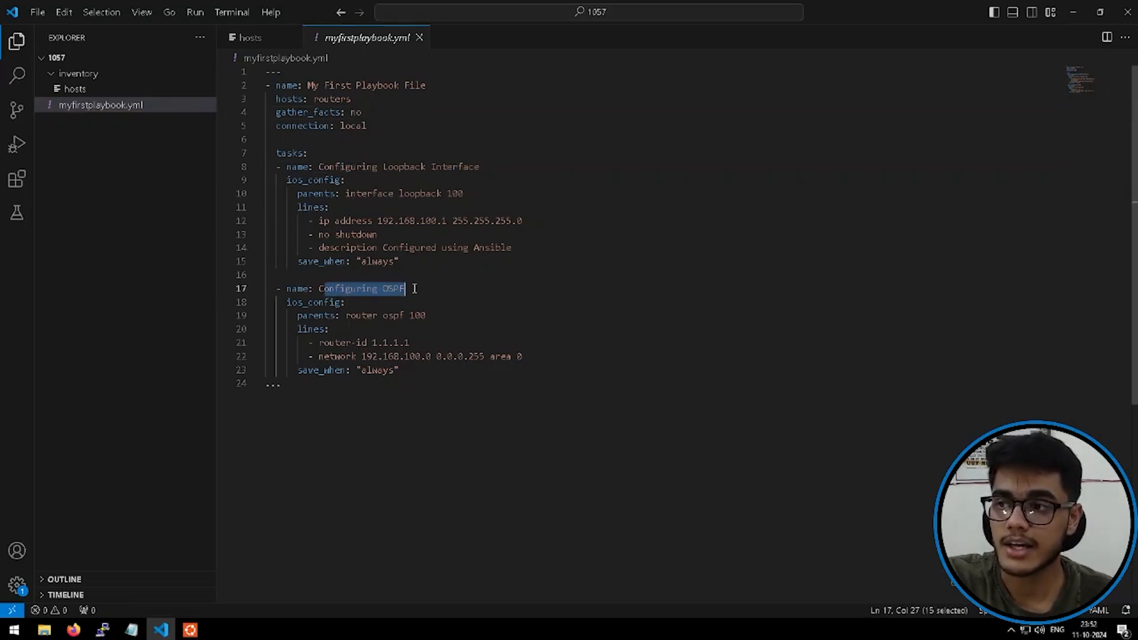
mouse_move(904, 371)
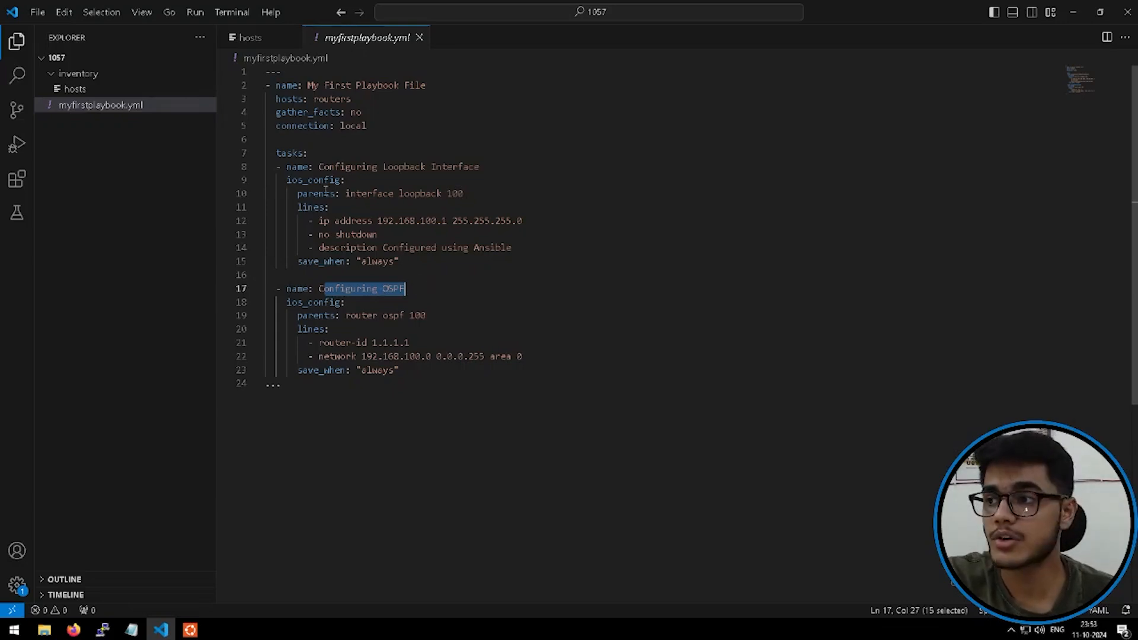
- Highlight the ios_config loopback 100 task lines: parent, ip address, no shutdown, save_when
double_click(315, 180)
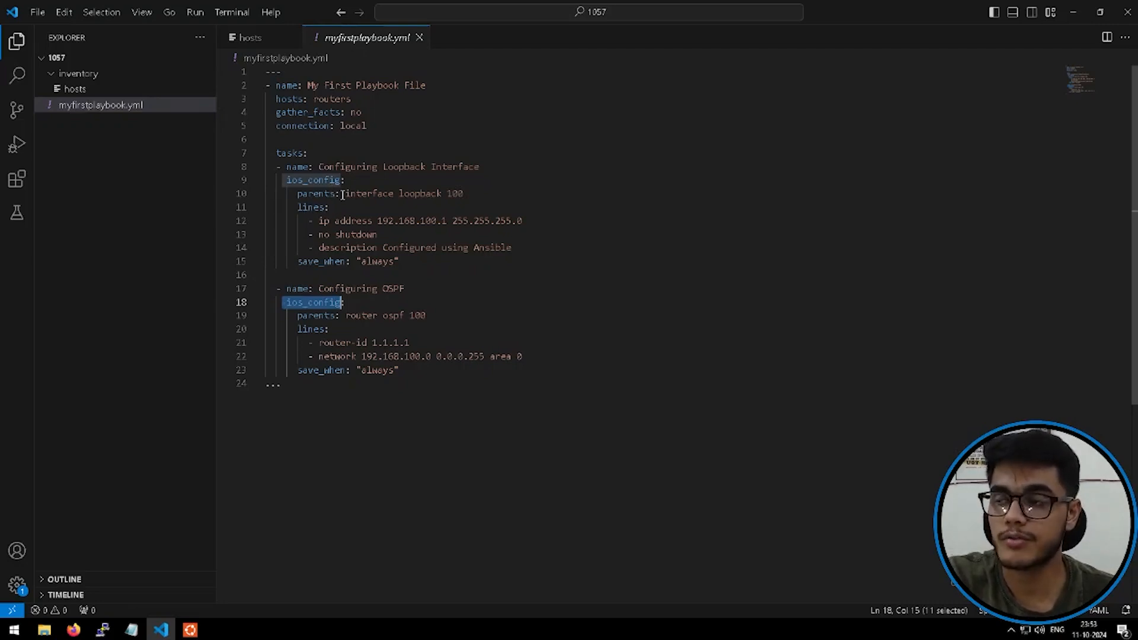
mouse_move(340, 193)
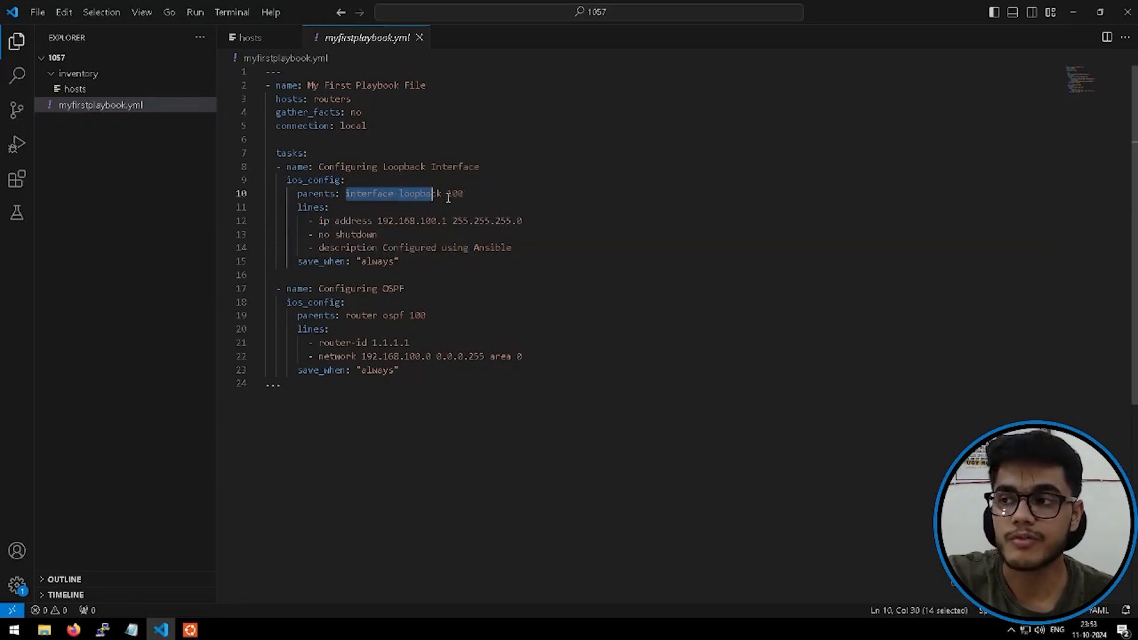
left_click_drag(432, 193, 465, 193)
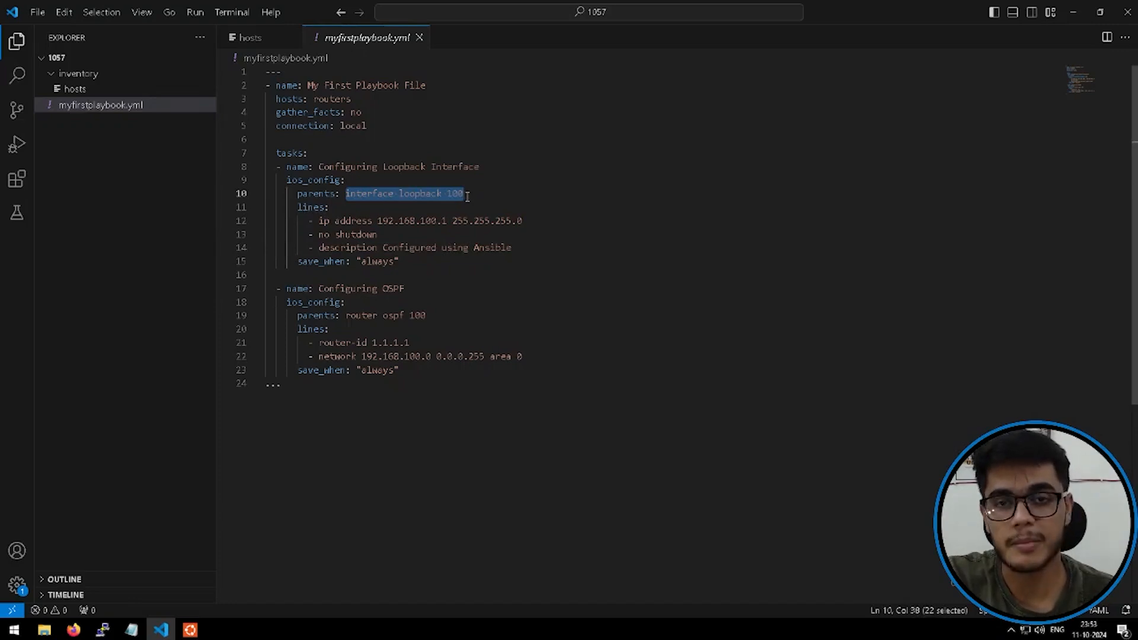
left_click_drag(317, 220, 377, 234)
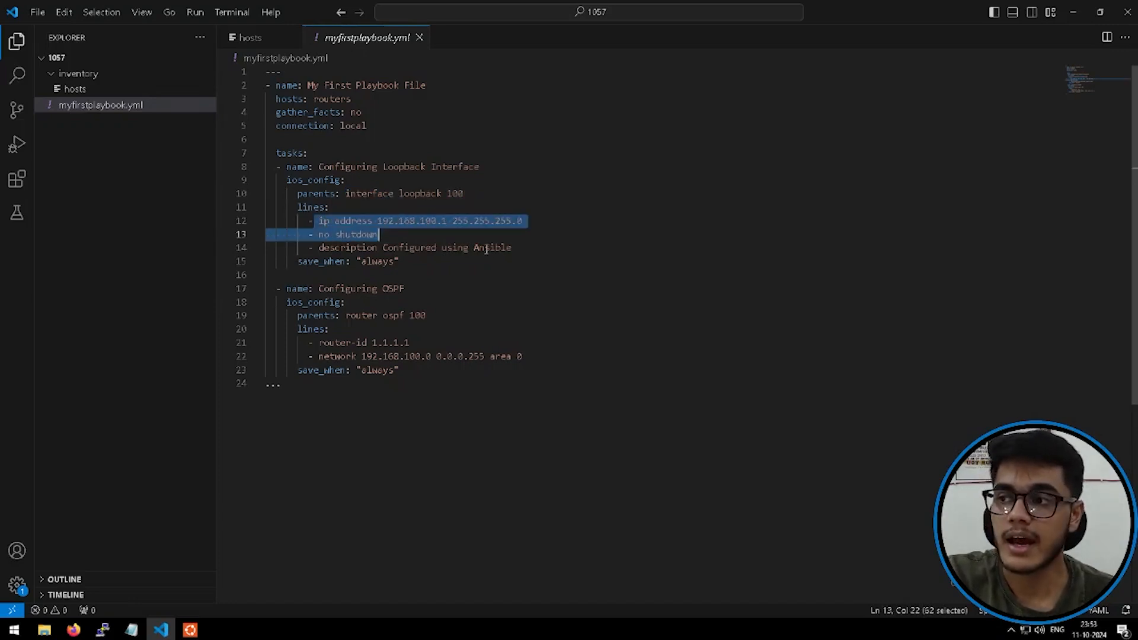
left_click_drag(377, 234, 398, 261)
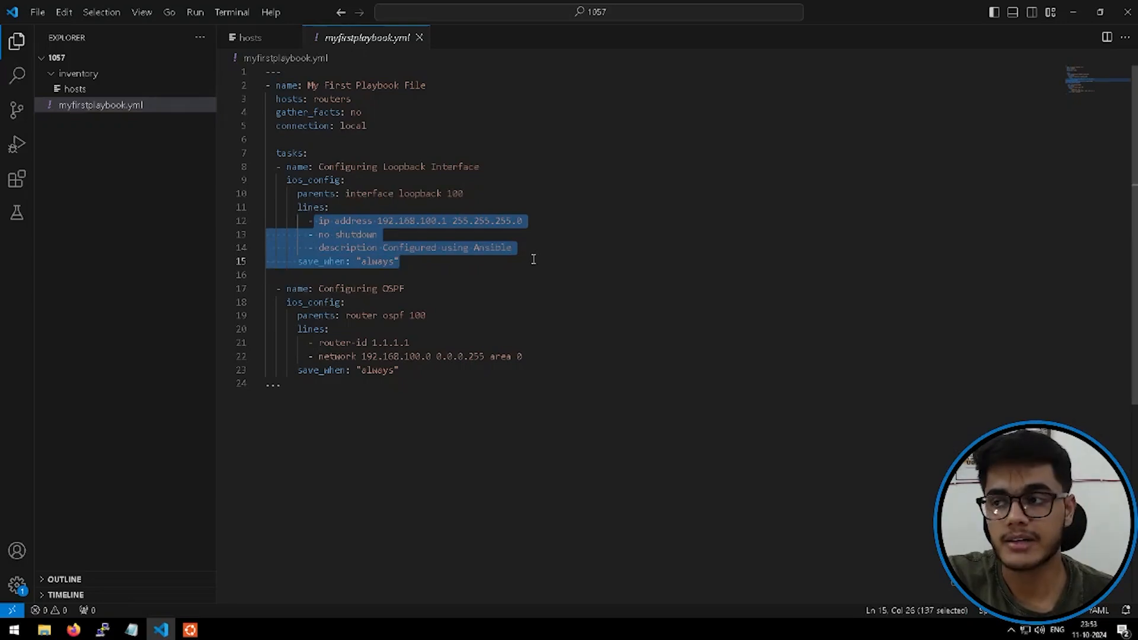
left_click(297, 260)
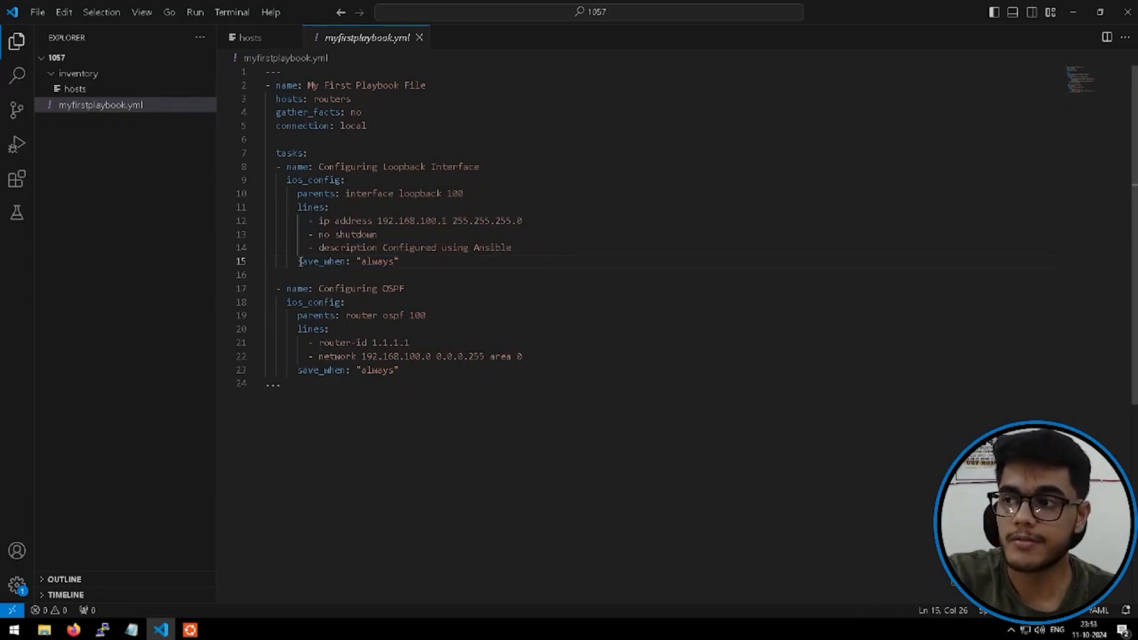
left_click_drag(298, 261, 399, 260)
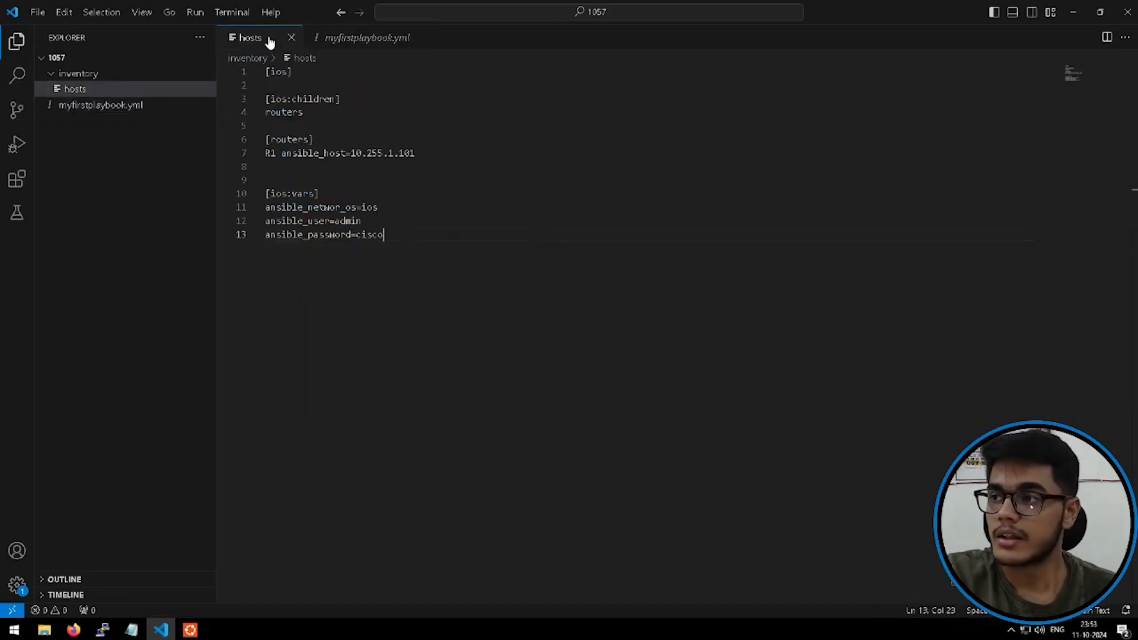
double_click(370, 235)
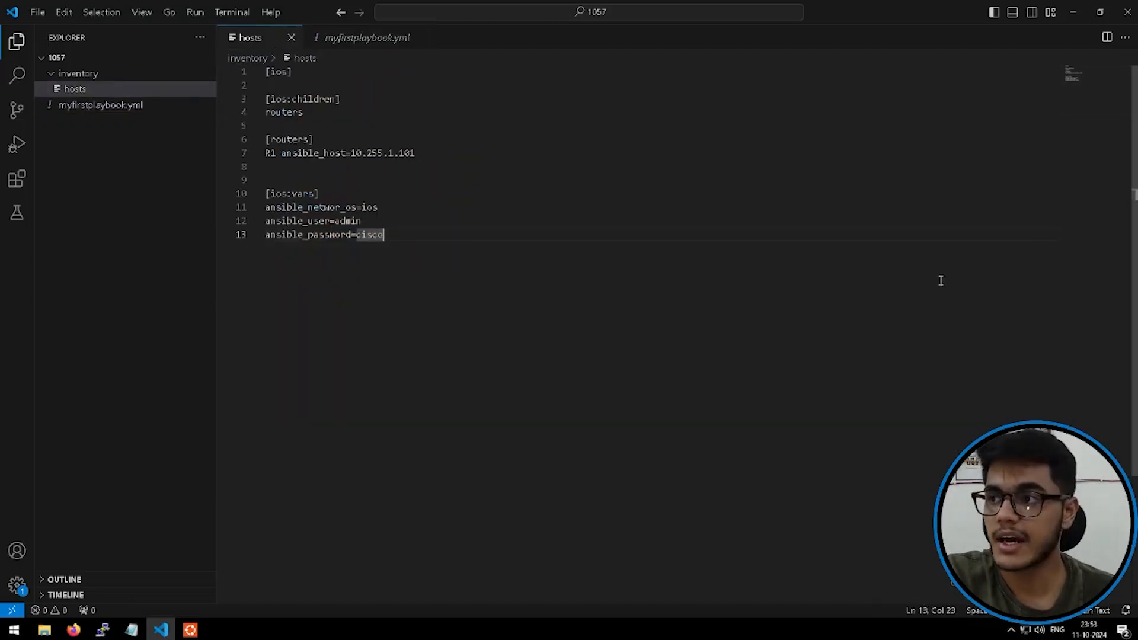
left_click(291, 140)
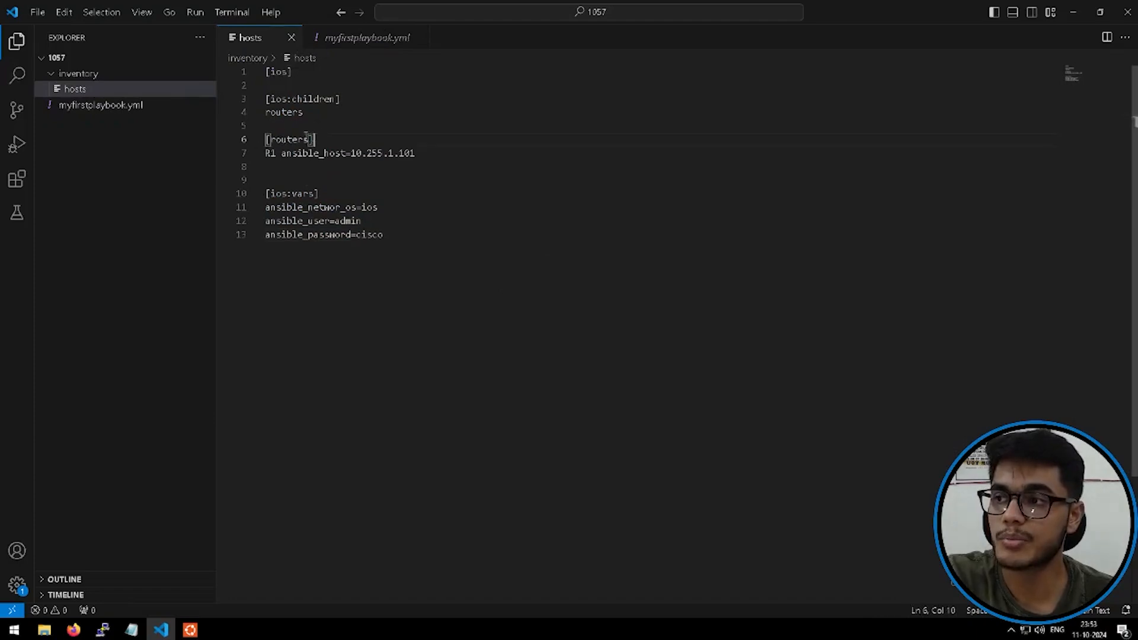
double_click(289, 140)
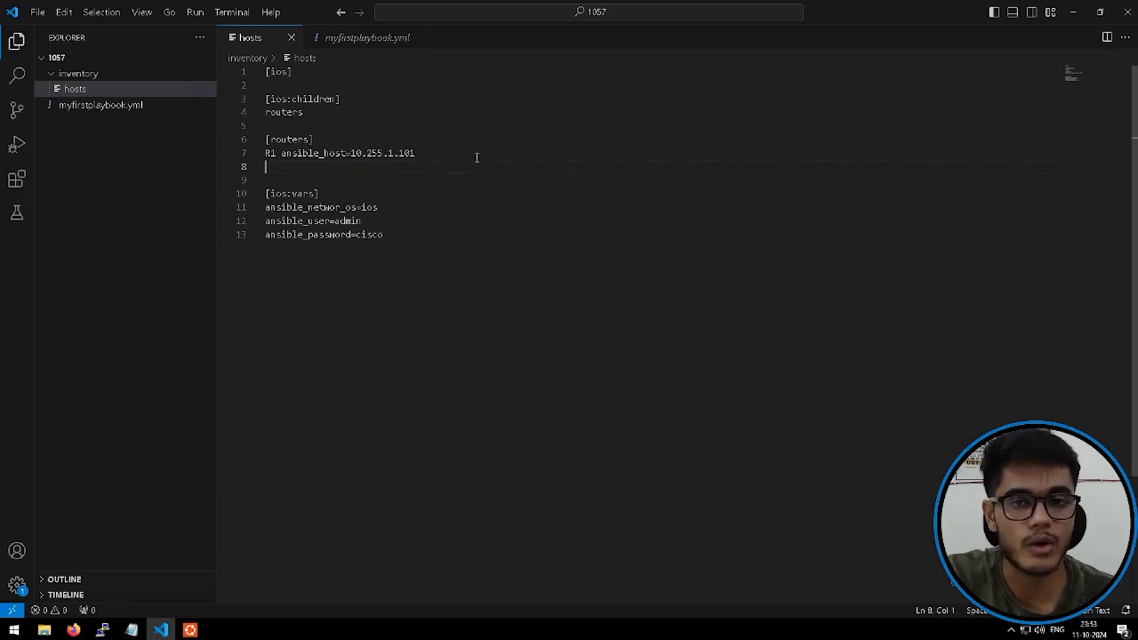
left_click_drag(346, 207, 377, 206)
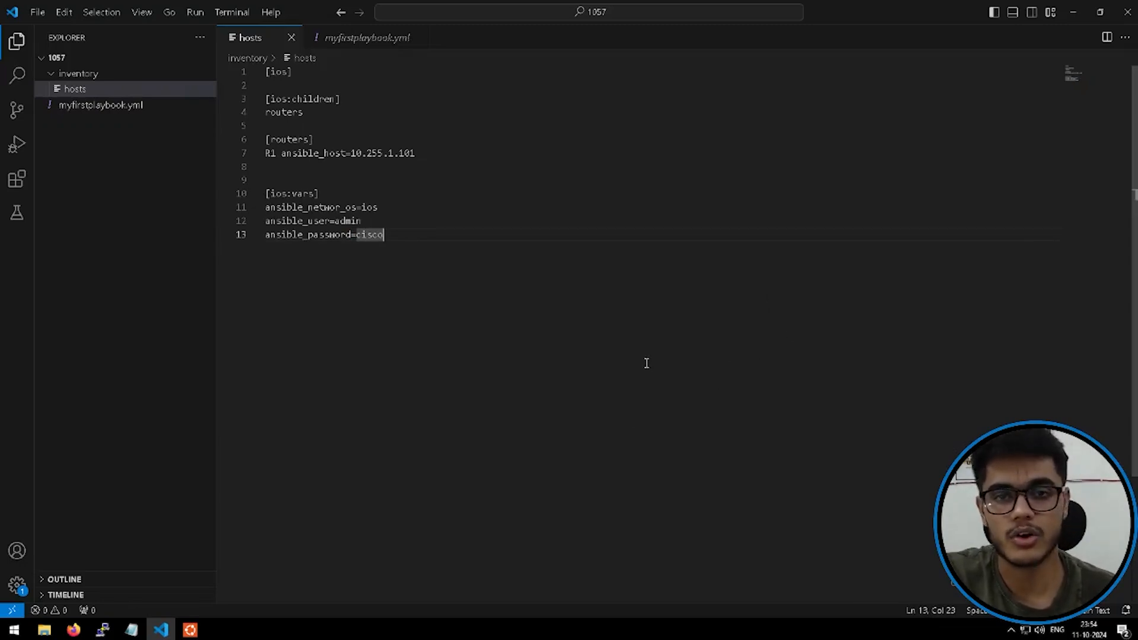
left_click(104, 629)
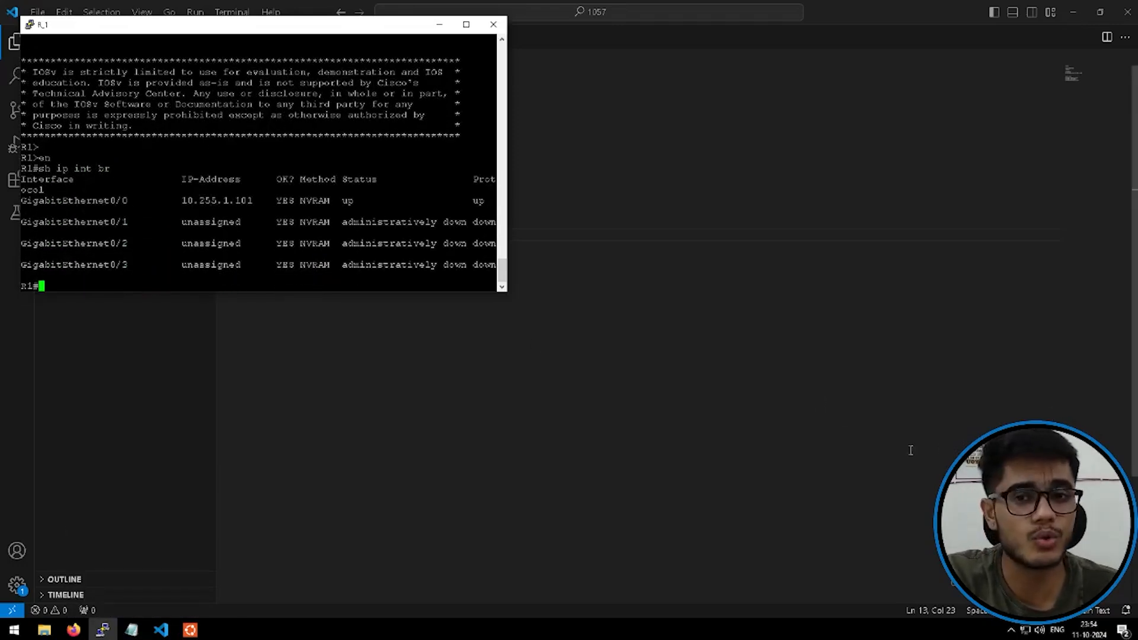
- Start the 'sh ru' running-config command on the R1 console
type("sh ru")
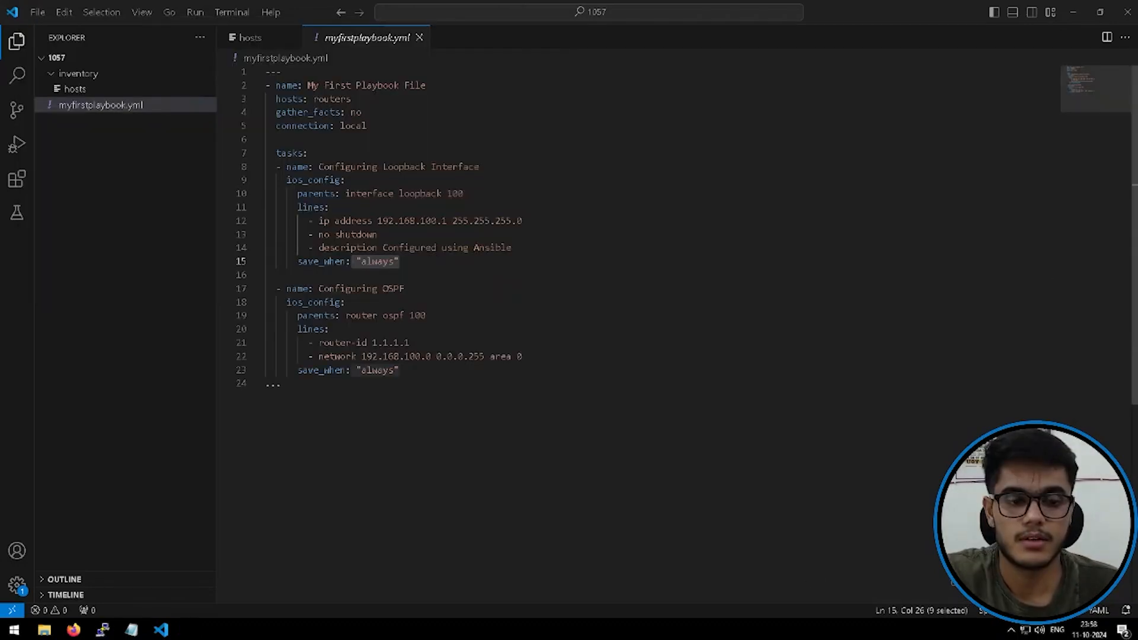
mouse_move(656, 205)
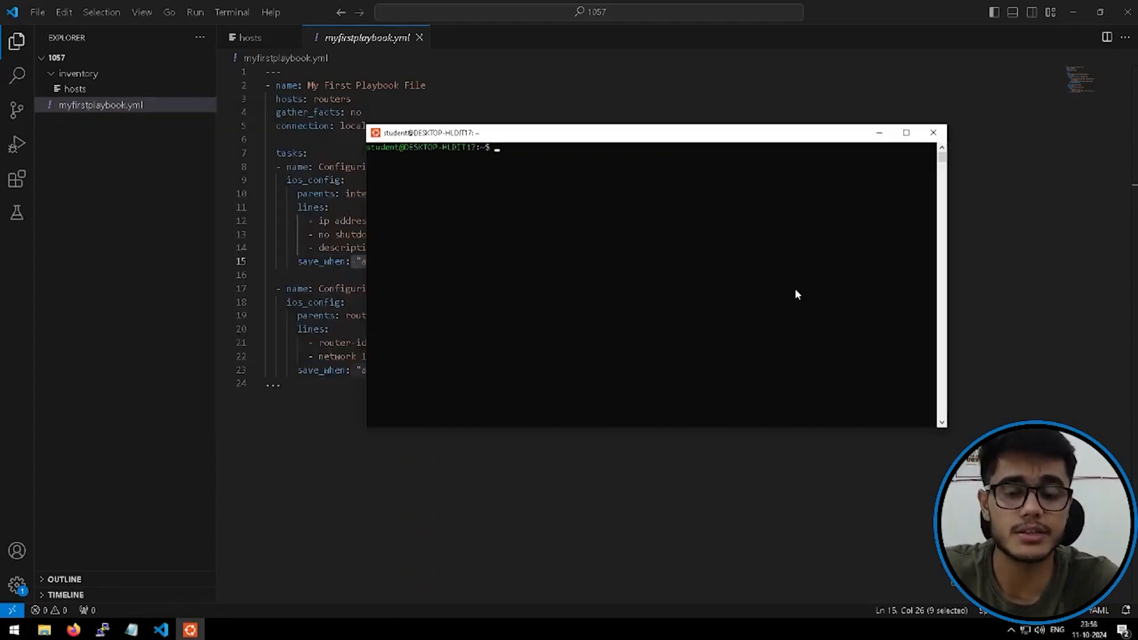
- SSH as admin to 10.255.1.101 and answer yes to trust the router's host key
type("ssh")
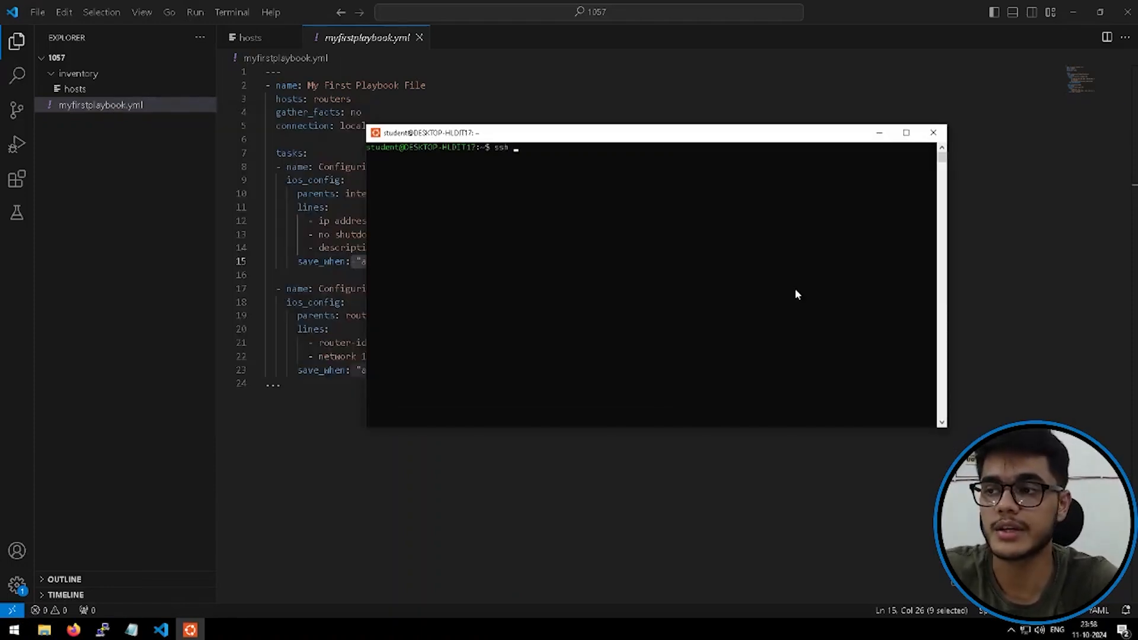
type("admin@")
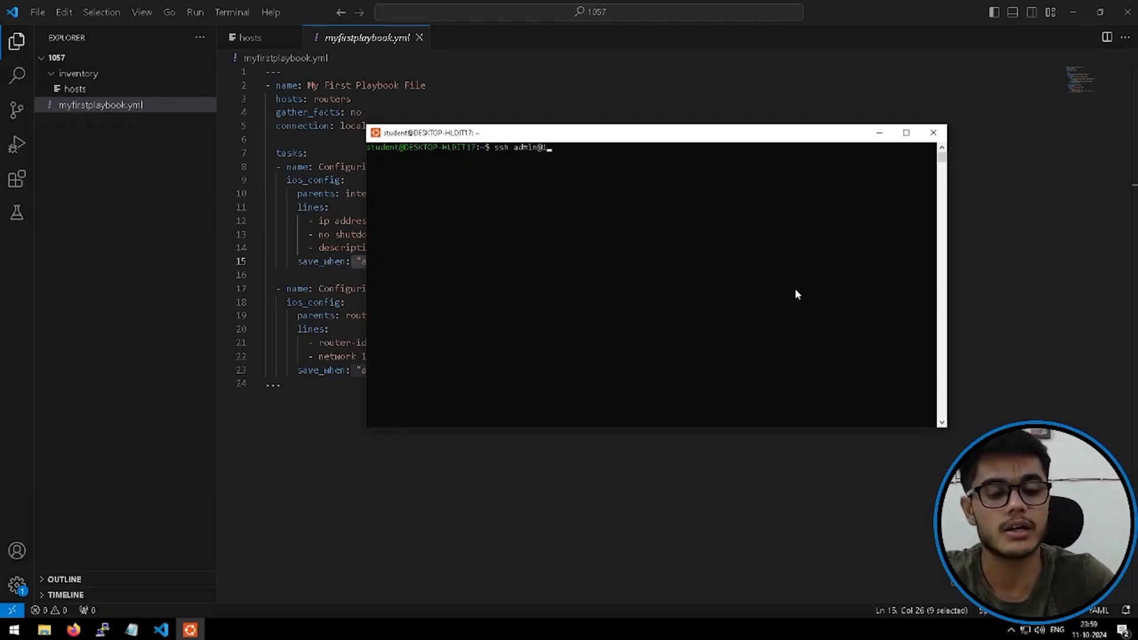
type("10.255.1.101")
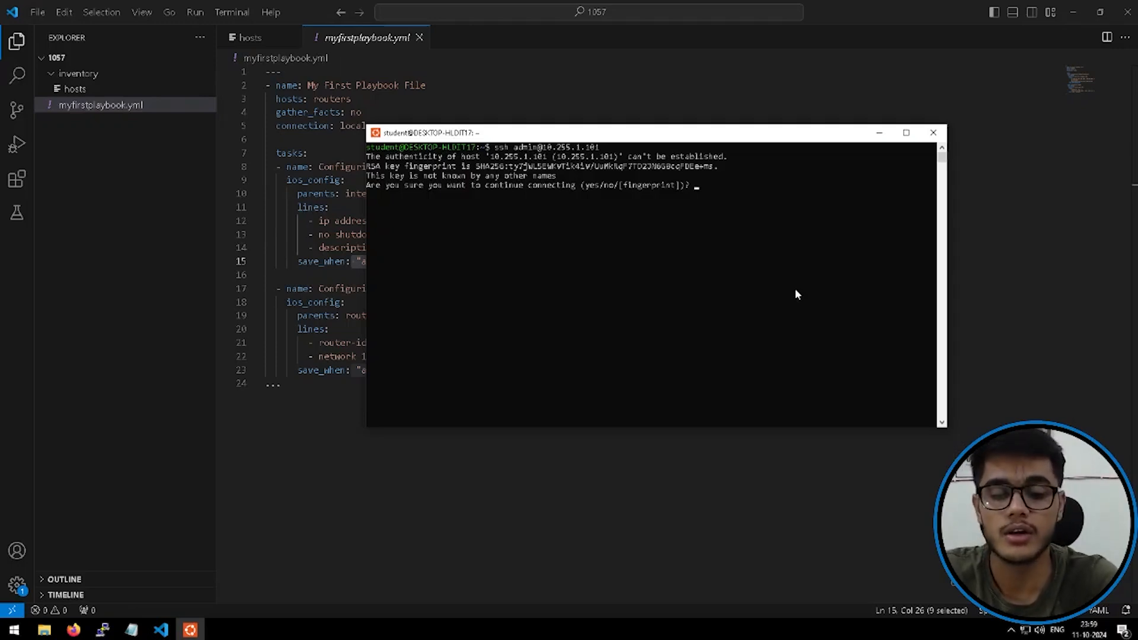
type("yes")
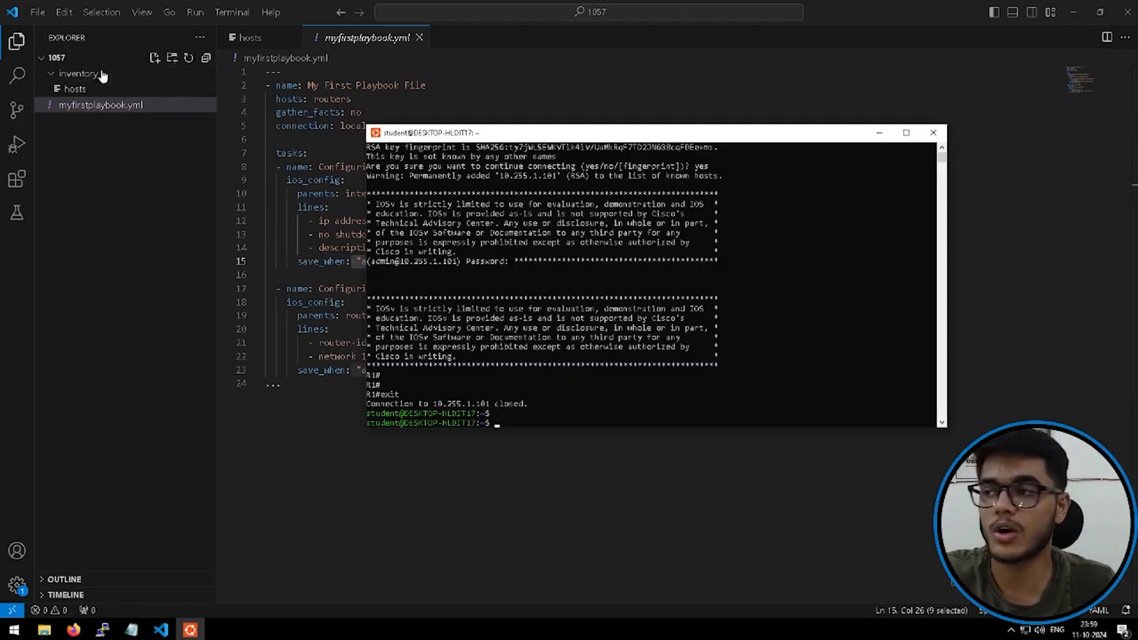
- Enter the 1057 folder and run ansible-playbook myfirstplaybook.yml -i inventory/
type("cd 1")
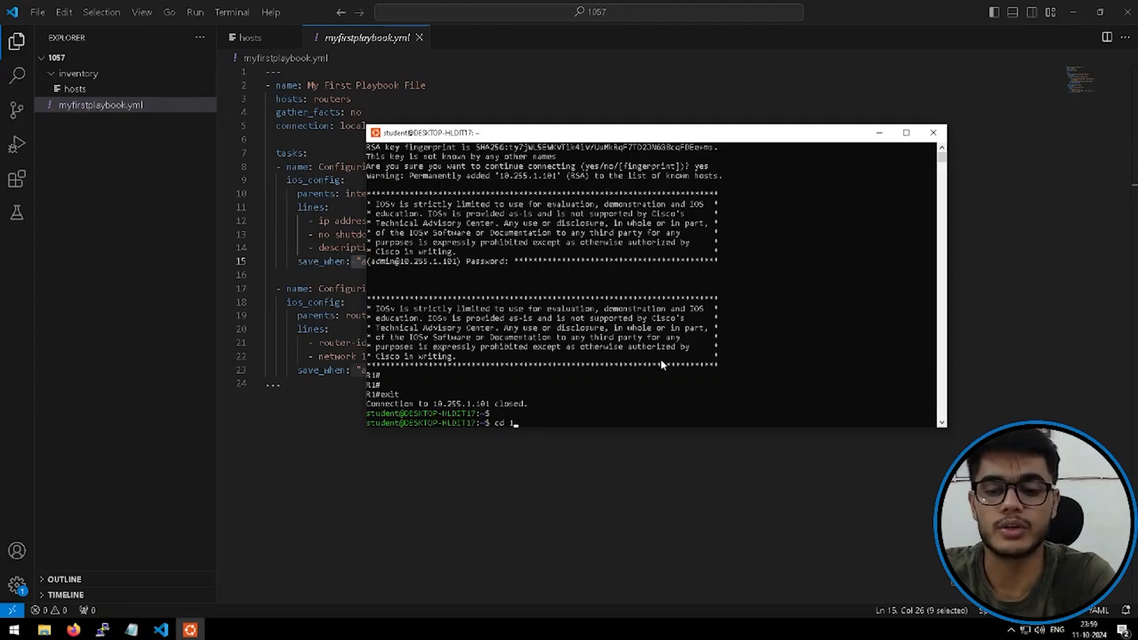
type("057/")
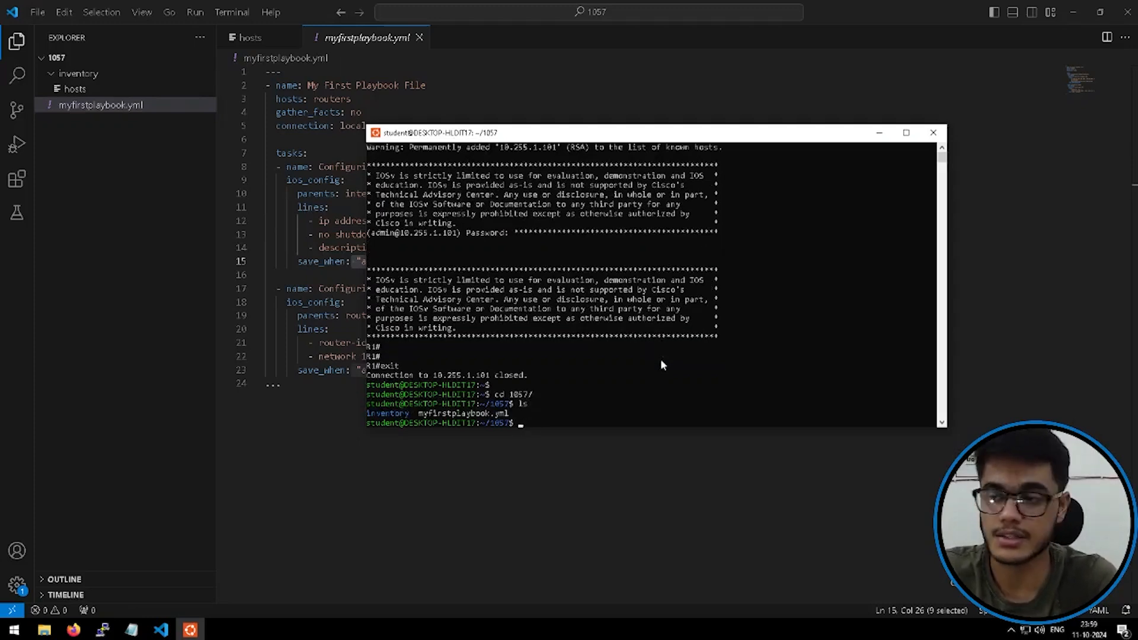
mouse_move(431, 426)
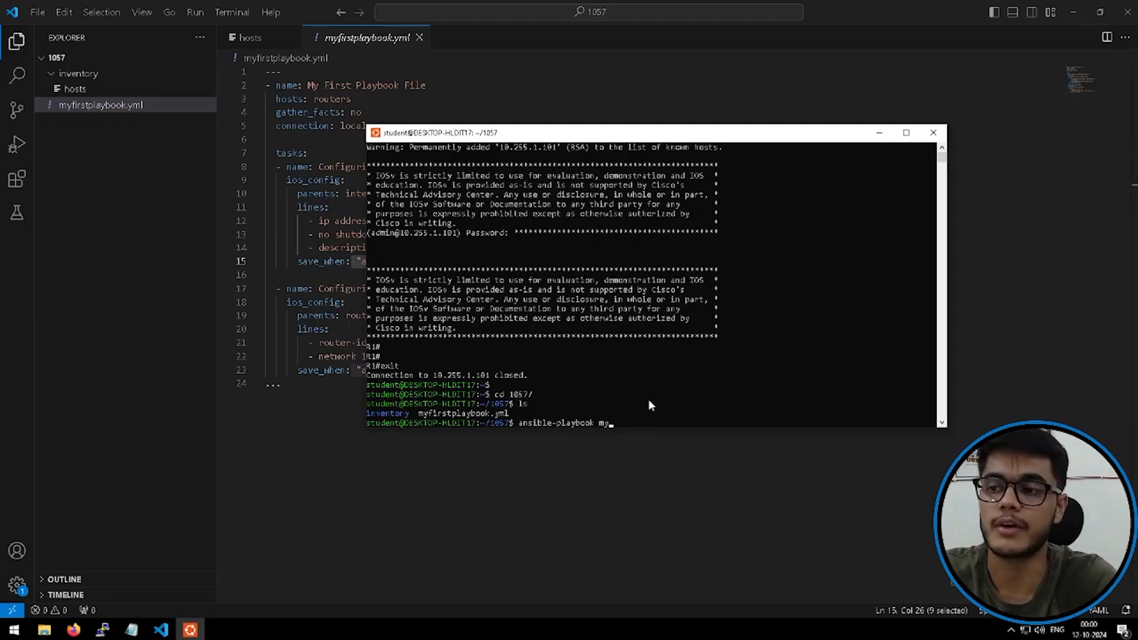
type("firstplaybook.yml")
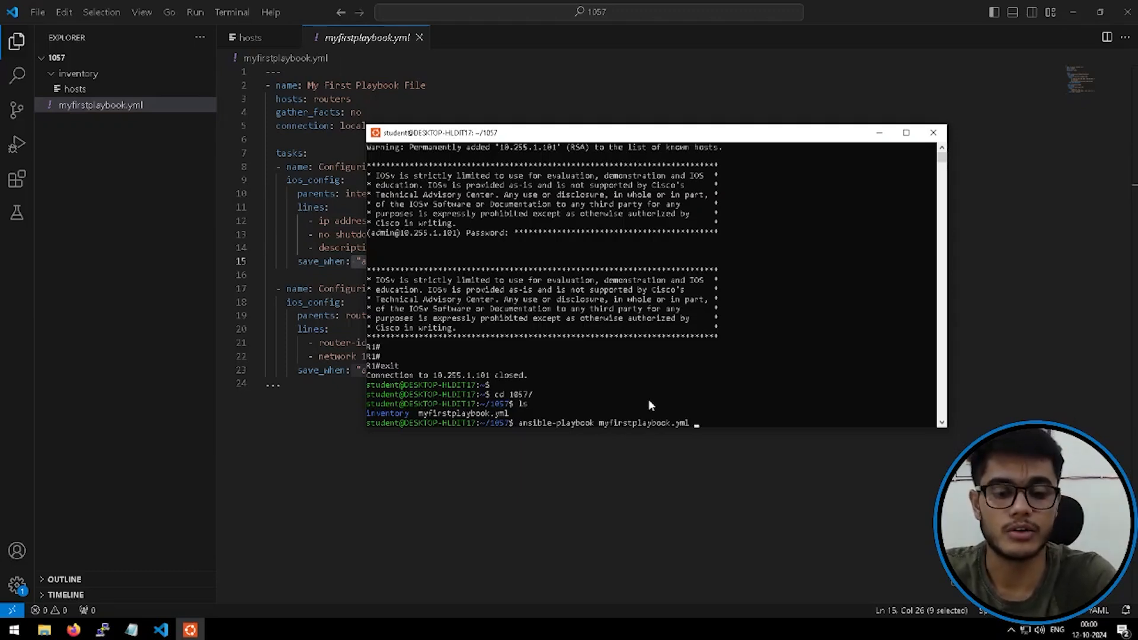
type("-i")
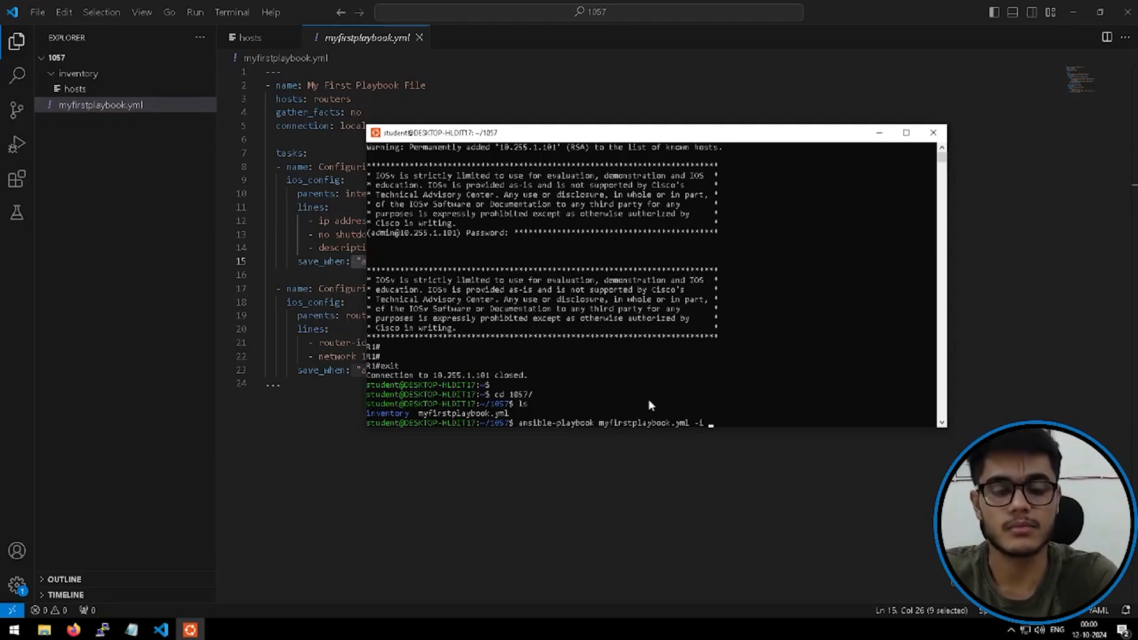
type("inventory/")
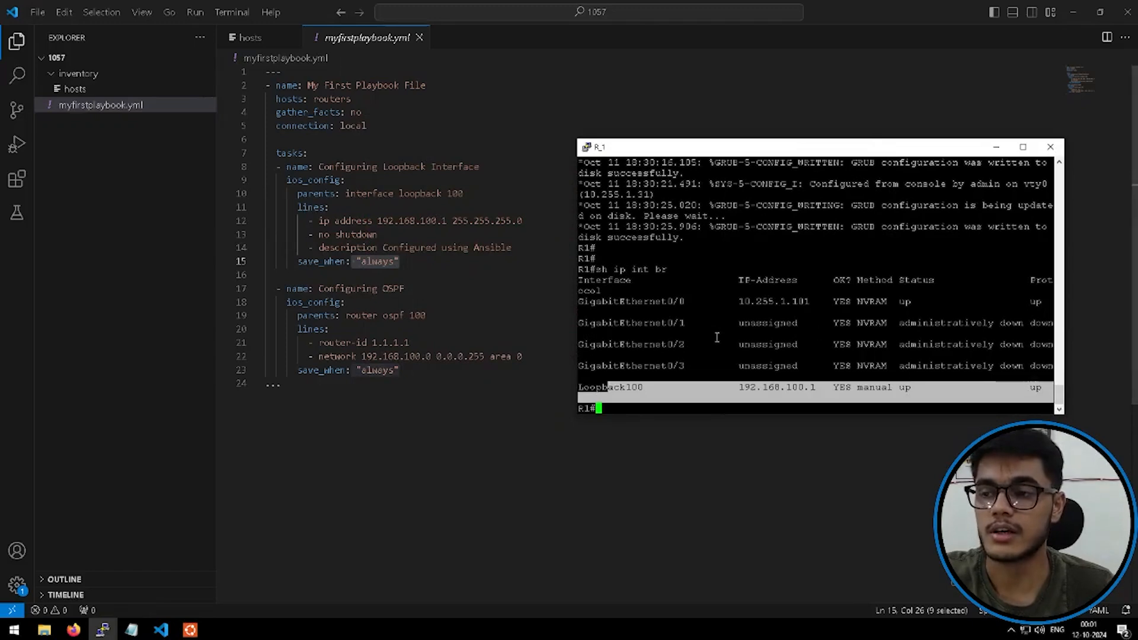
- Show the running config for interface lo100, then the OSPF section with '| sec ospf'
type("sh run in")
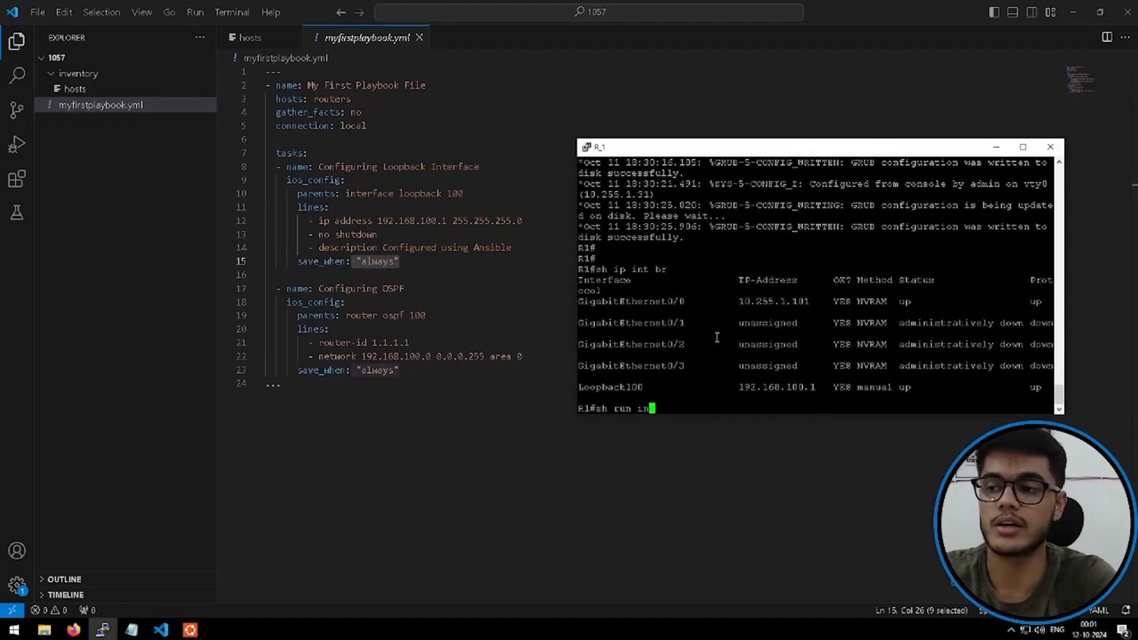
type("lo100")
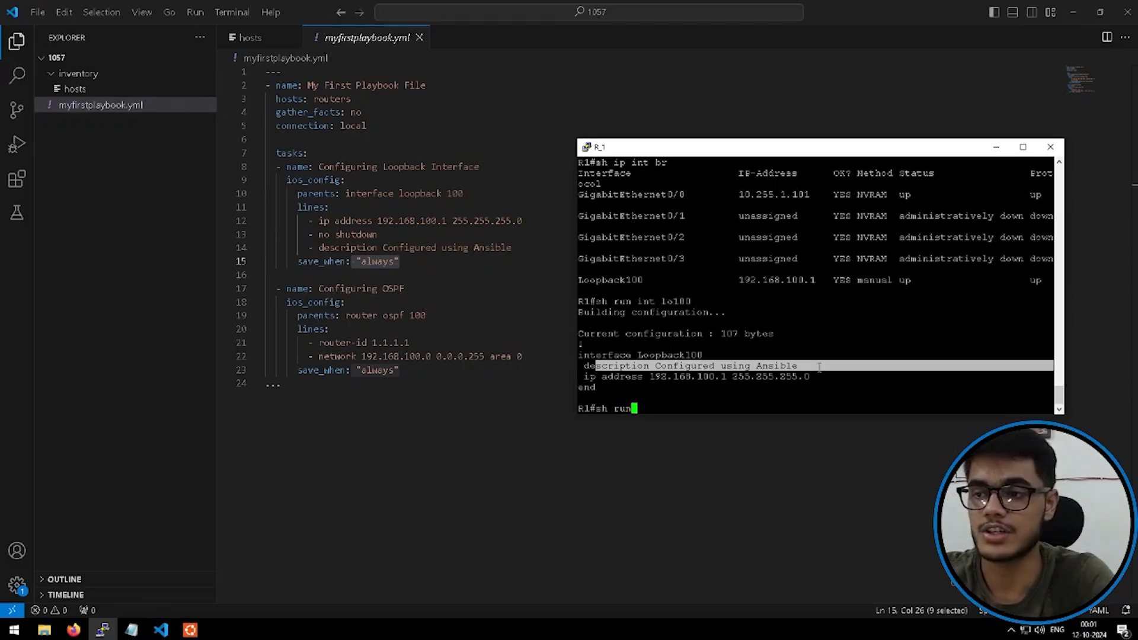
type("| sec ospf")
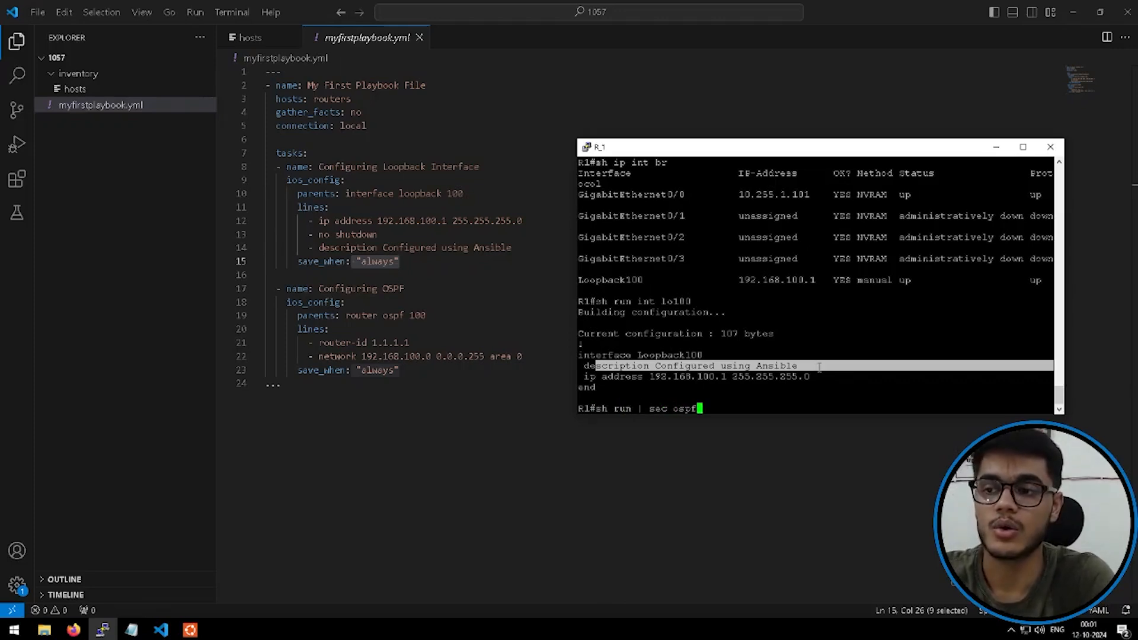
key("enter")
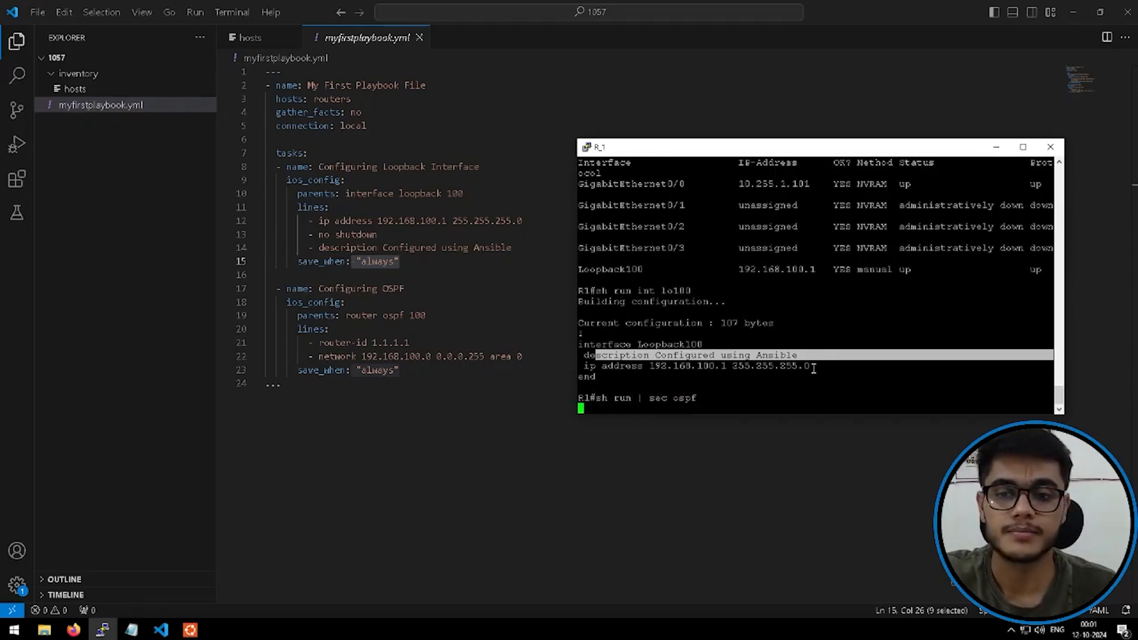